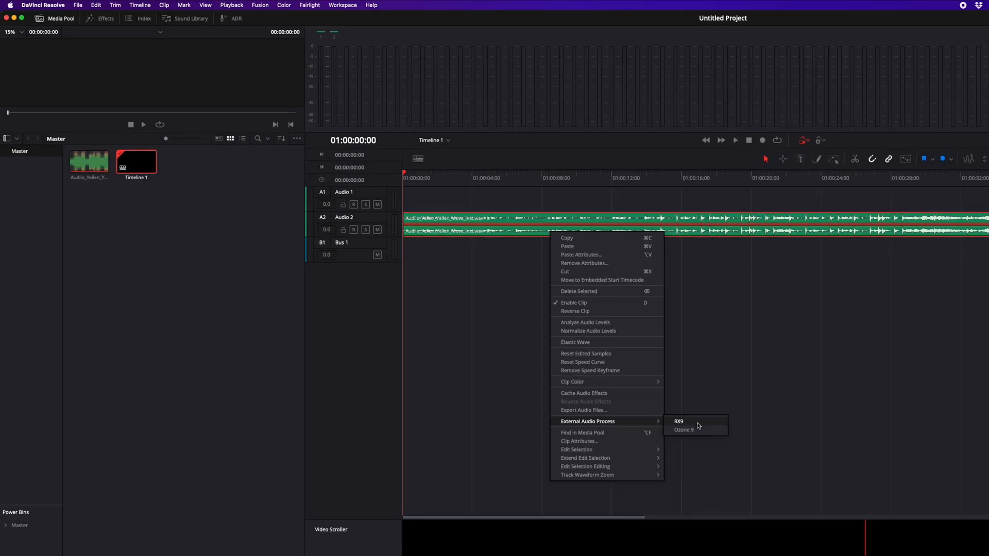
Step: Send the timeline clip to Ozone 9, then close the Ozone window
{"action": "left_click", "coordinate": [684, 429]}
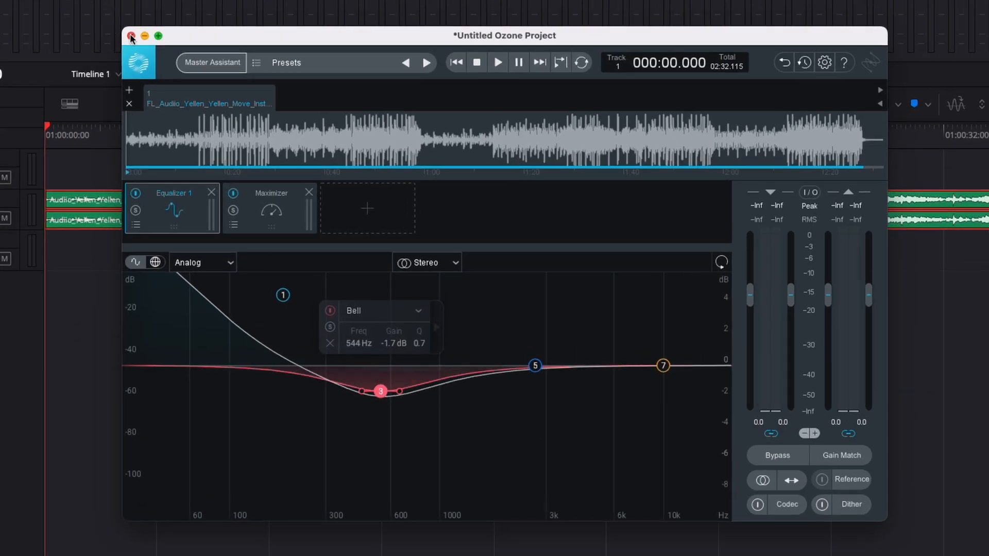
{"action": "left_click", "coordinate": [132, 35]}
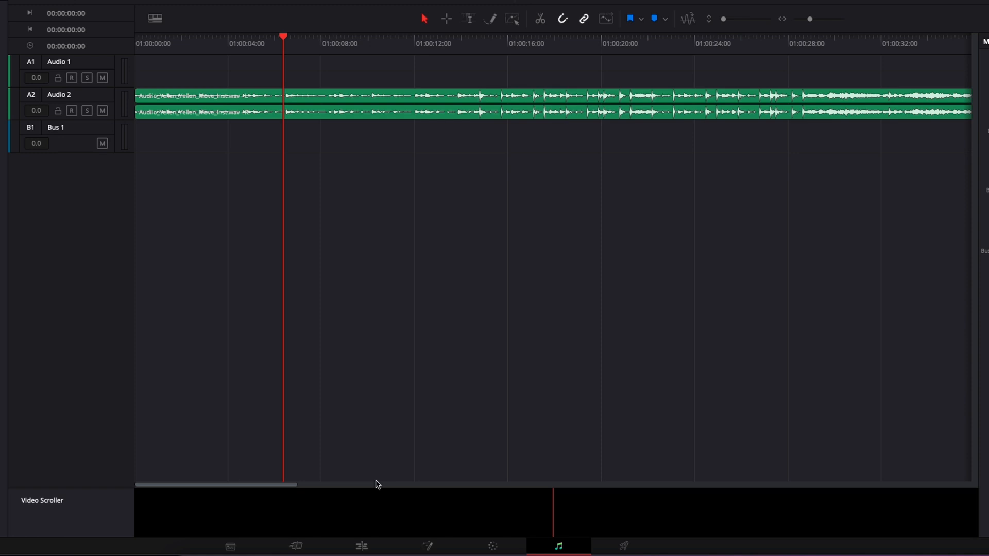
{"action": "mouse_move", "coordinate": [472, 200]}
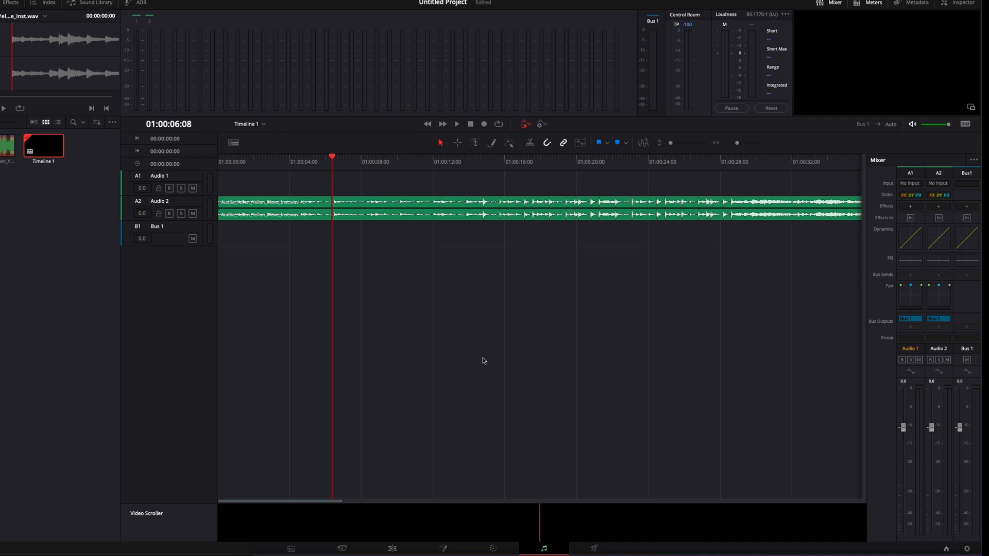
Step: Show the Audio Plugins preferences with the VST3 folder selected and review the Available Plugins list
{"action": "left_click", "coordinate": [52, 6]}
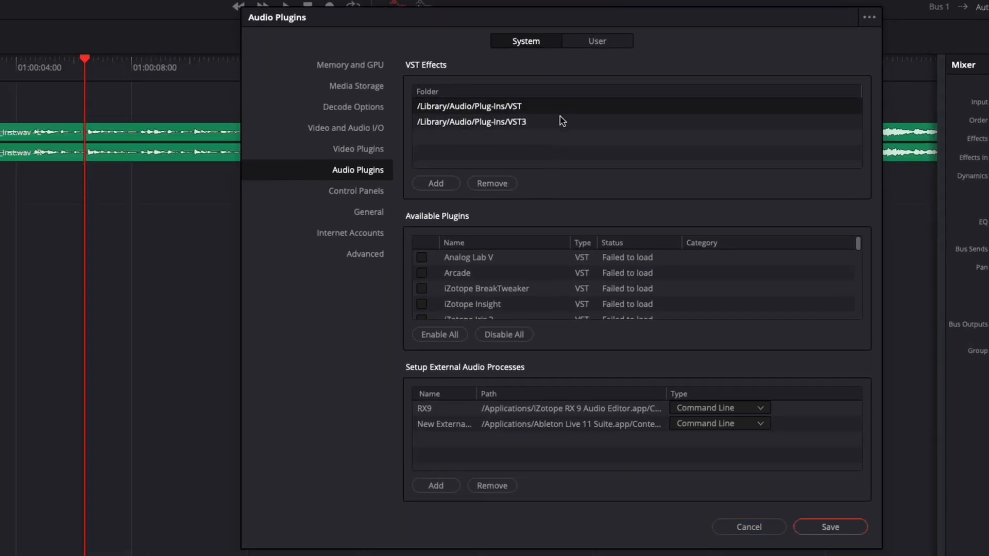
{"action": "left_click", "coordinate": [491, 123]}
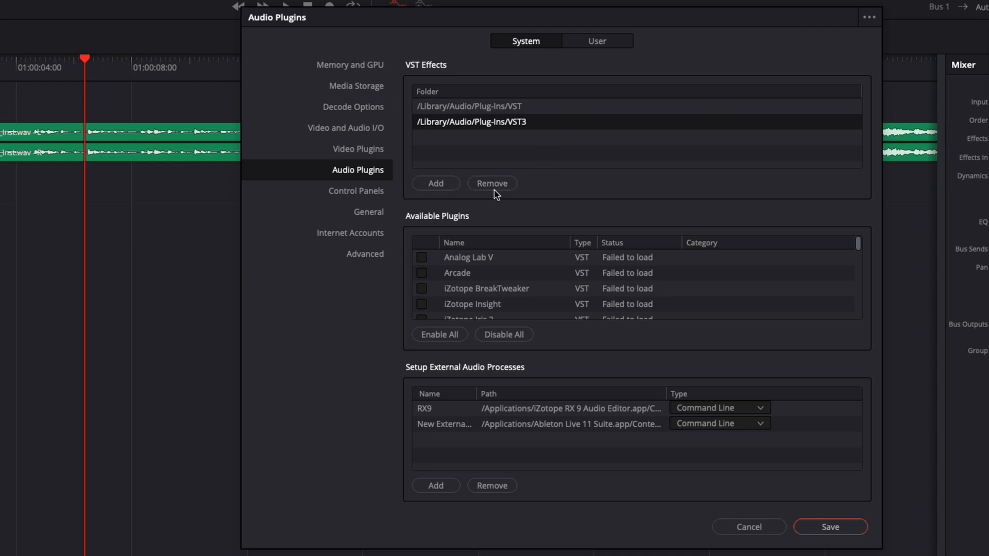
{"action": "scroll", "scroll_direction": "down", "scroll_amount": 3}
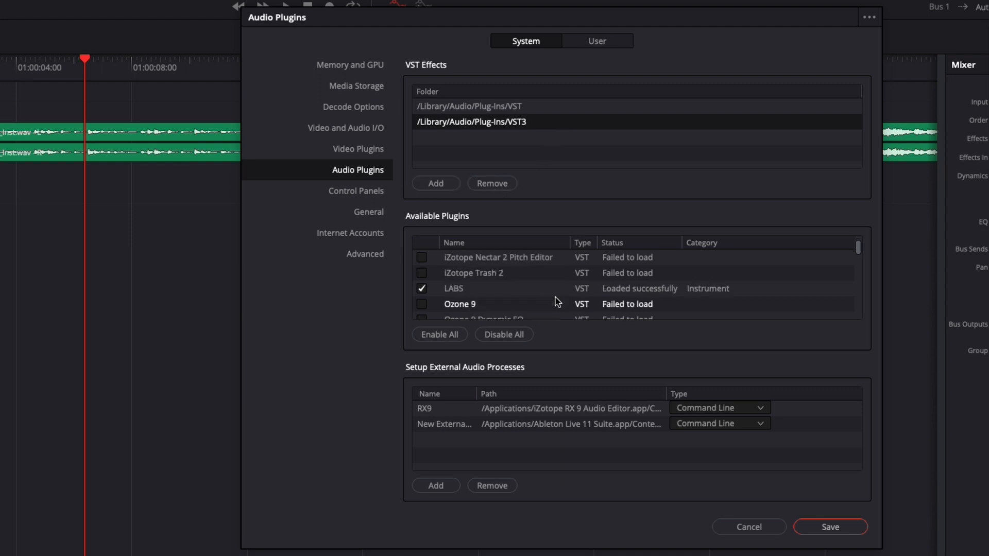
{"action": "scroll", "scroll_direction": "down", "scroll_amount": 3}
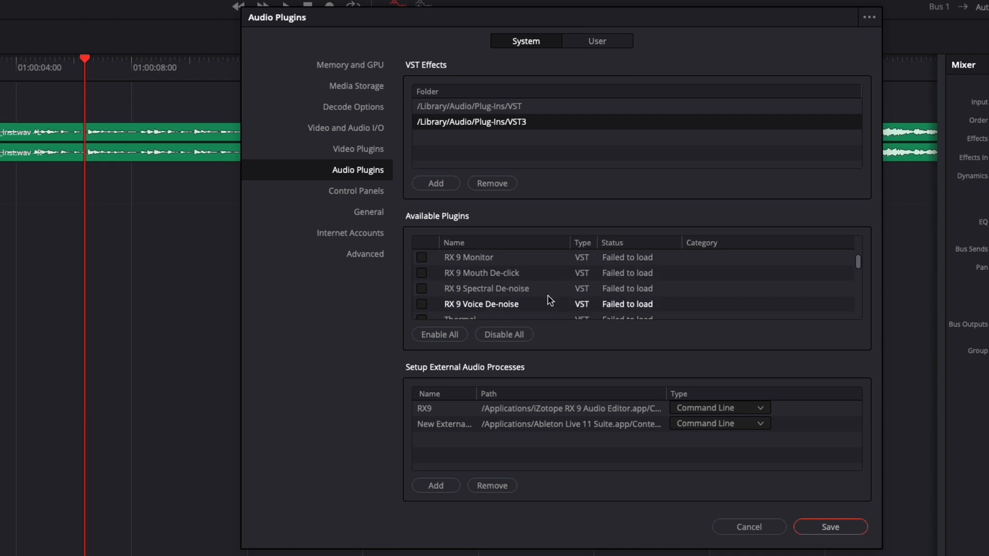
{"action": "scroll", "scroll_direction": "down", "scroll_amount": 3}
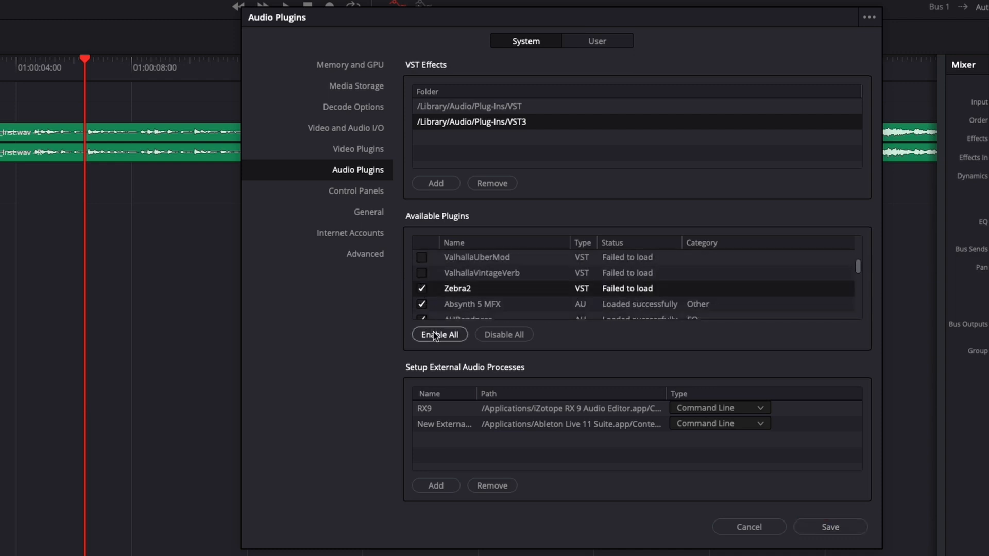
Step: Enable all available plugins and select the RX9 entry under Setup External Audio Processes
{"action": "left_click", "coordinate": [439, 333]}
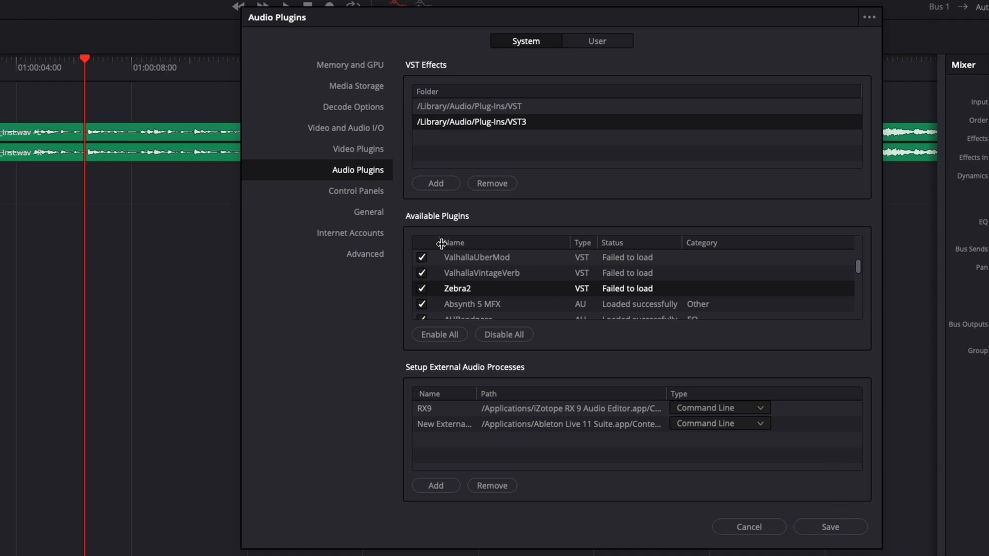
{"action": "scroll", "scroll_direction": "down", "scroll_amount": 3}
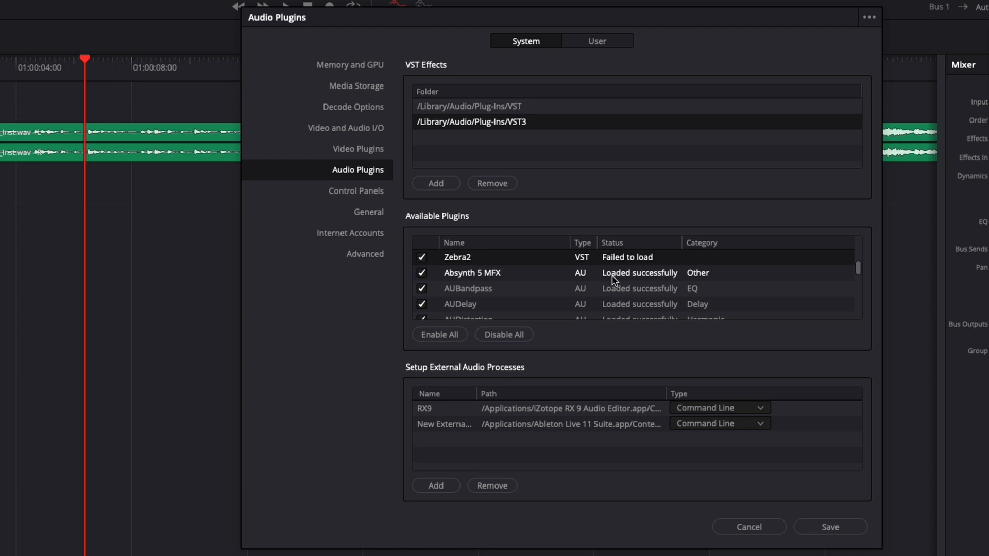
{"action": "mouse_move", "coordinate": [667, 278]}
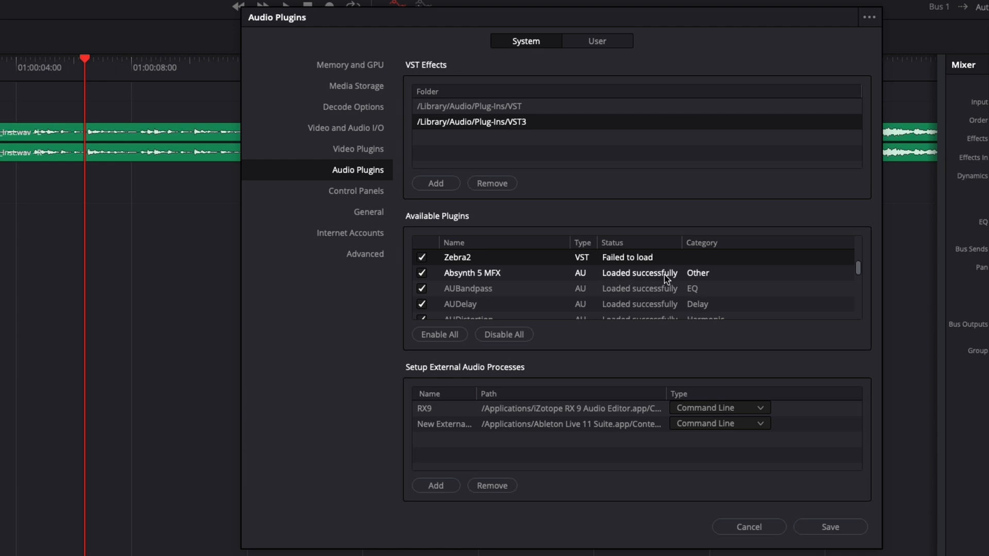
{"action": "mouse_move", "coordinate": [605, 270]}
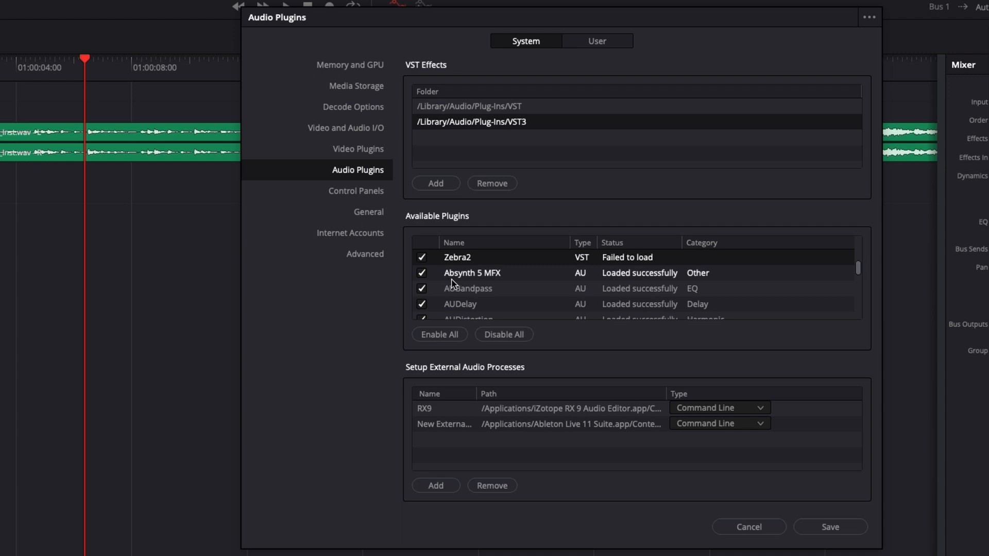
{"action": "mouse_move", "coordinate": [591, 289]}
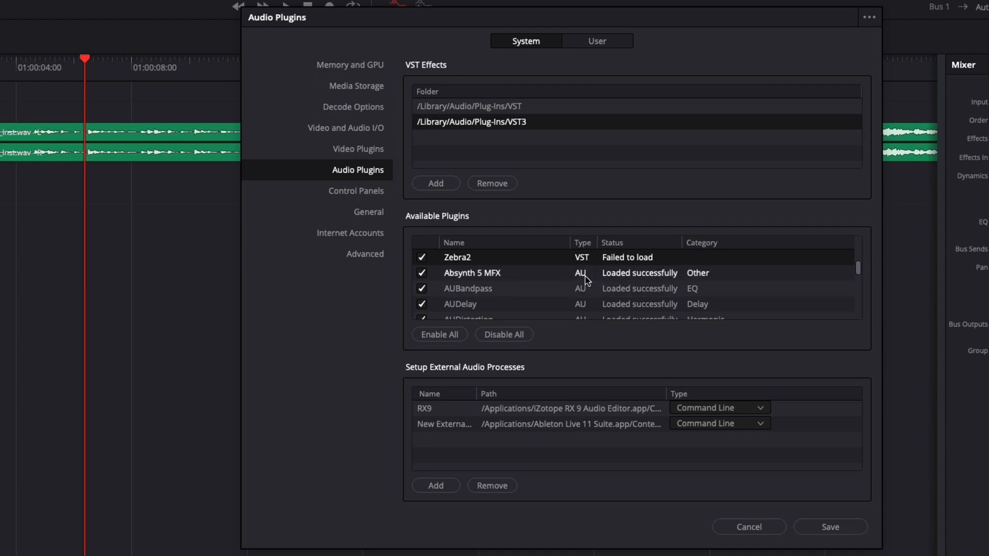
{"action": "scroll", "scroll_direction": "down", "scroll_amount": 3}
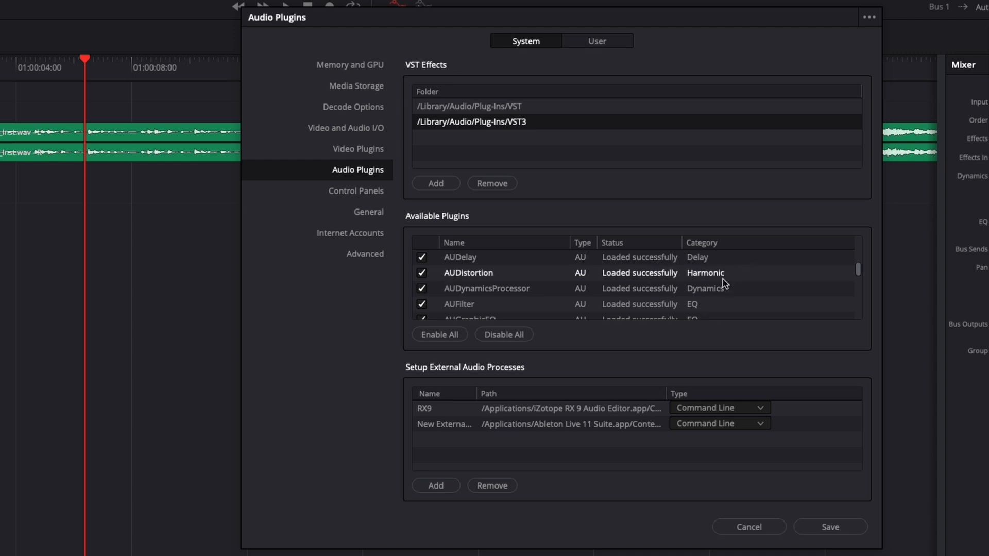
{"action": "scroll", "scroll_direction": "down", "scroll_amount": 3}
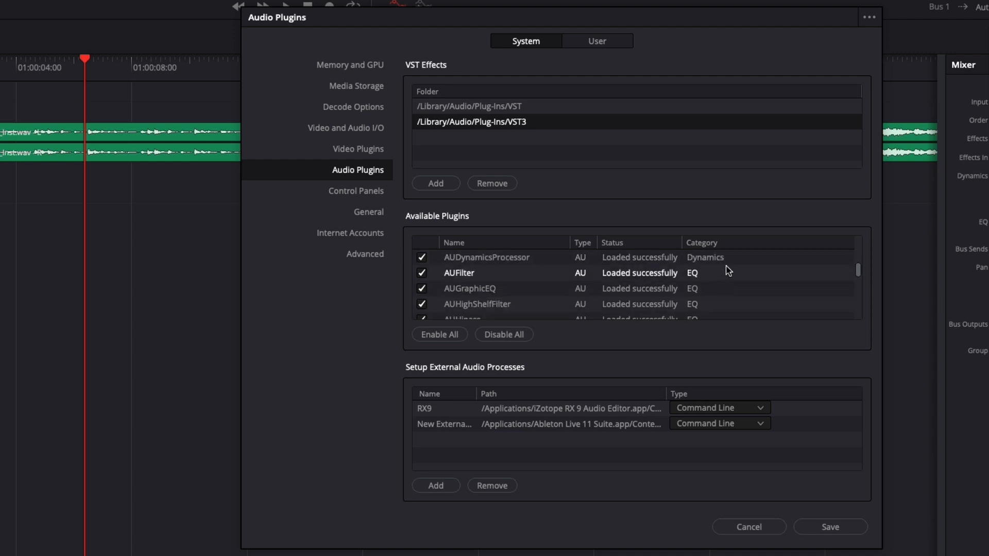
{"action": "scroll", "scroll_direction": "down", "scroll_amount": 3}
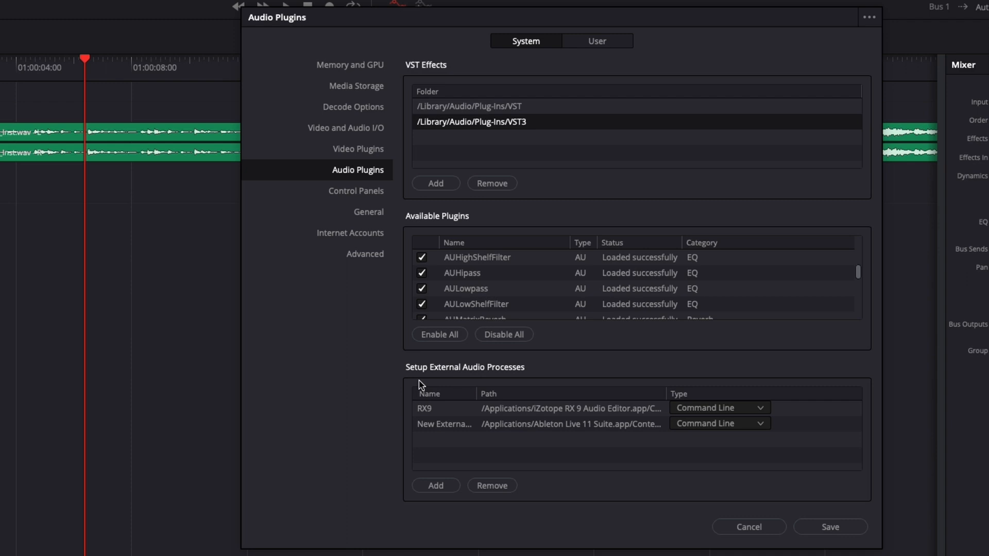
{"action": "mouse_move", "coordinate": [513, 382]}
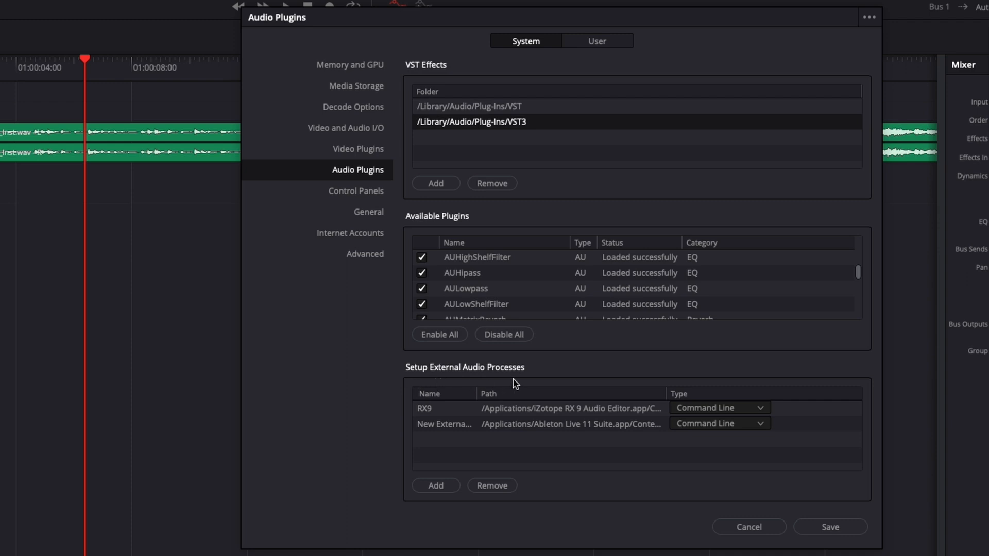
{"action": "mouse_move", "coordinate": [460, 392]}
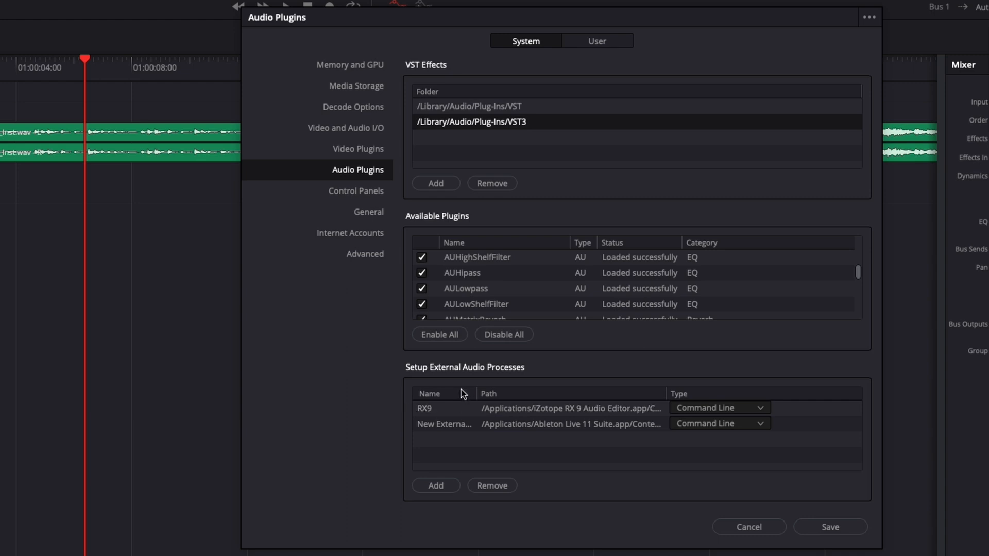
{"action": "left_click", "coordinate": [435, 409]}
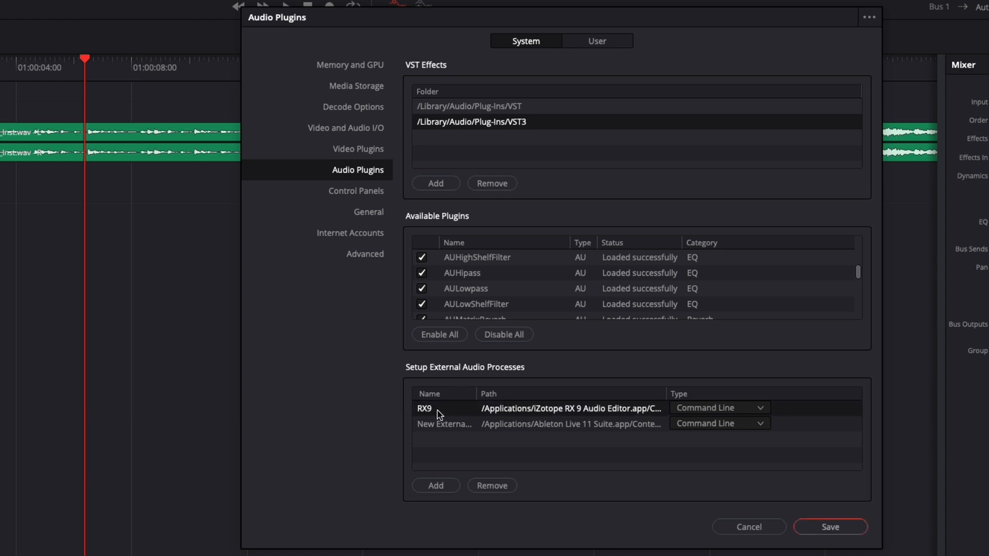
{"action": "mouse_move", "coordinate": [600, 394]}
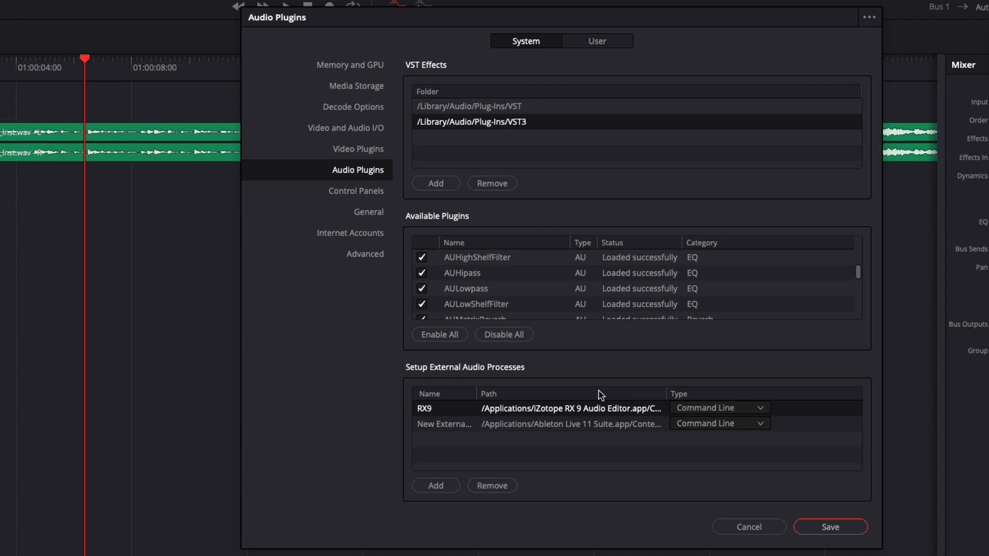
{"action": "mouse_move", "coordinate": [497, 404]}
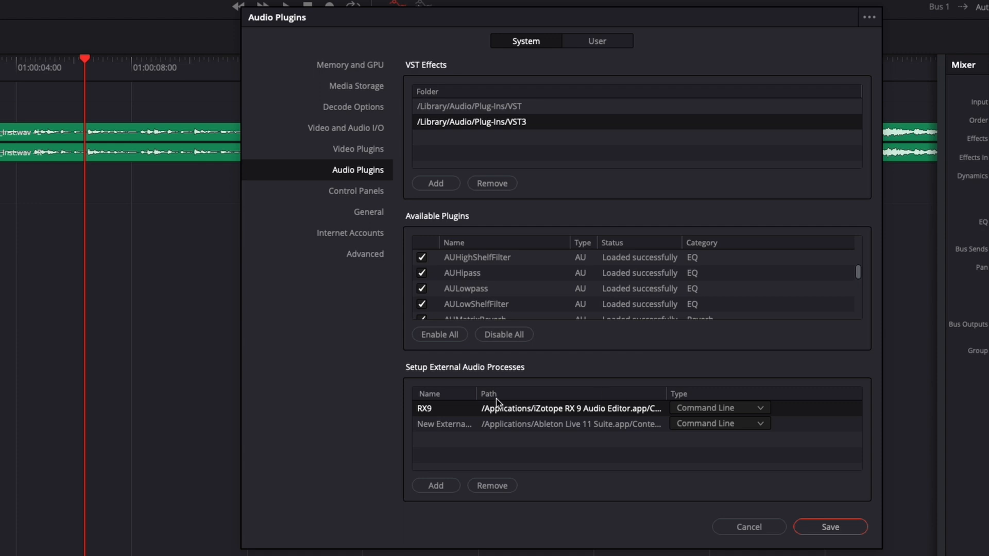
{"action": "mouse_move", "coordinate": [437, 518]}
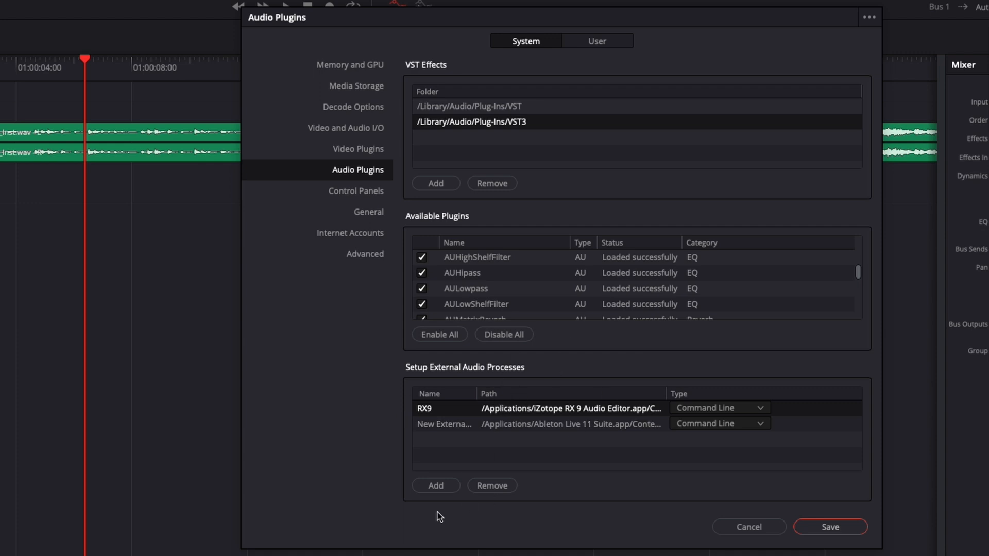
Step: Add a new external audio process pointing to the iZotope Ozone 9 application
{"action": "left_click", "coordinate": [434, 486]}
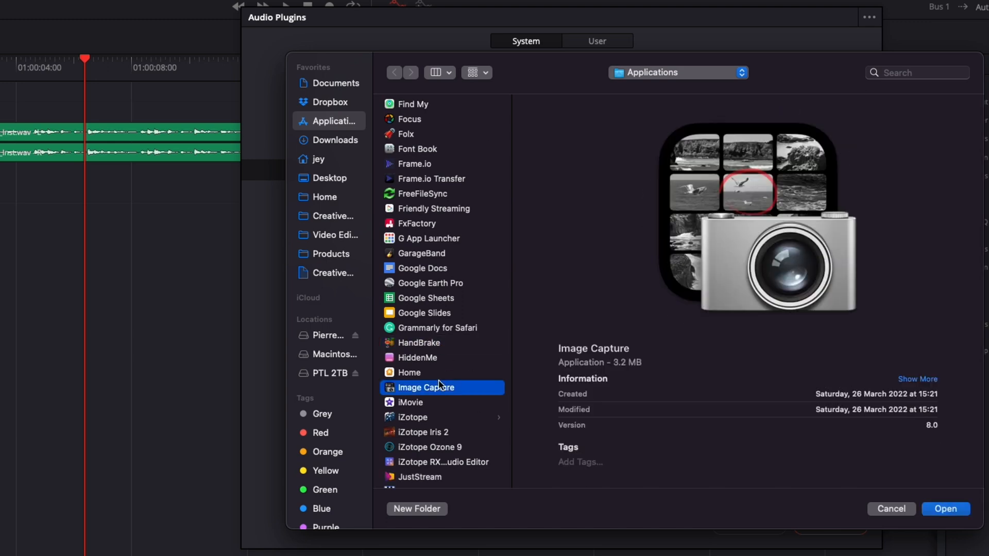
{"action": "left_click", "coordinate": [430, 447]}
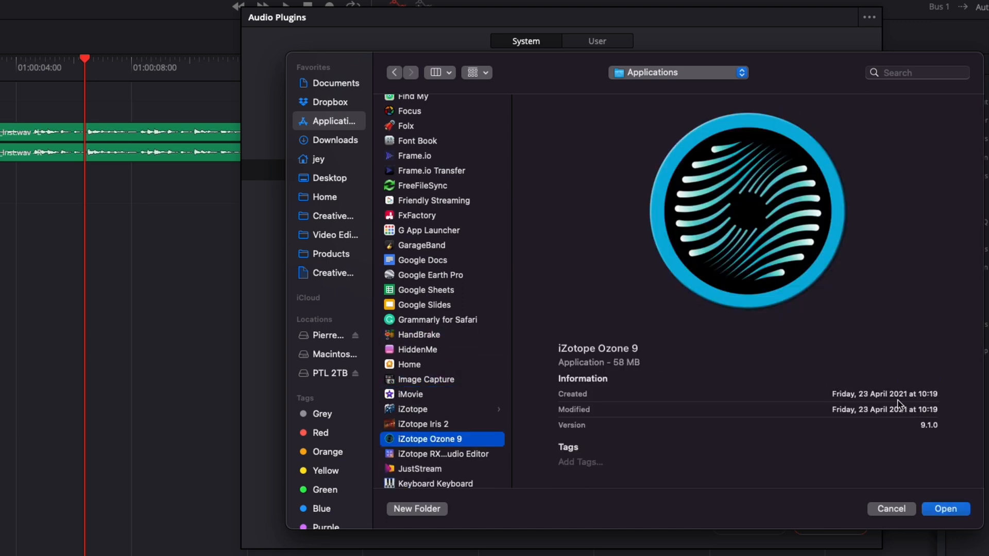
{"action": "left_click", "coordinate": [946, 509]}
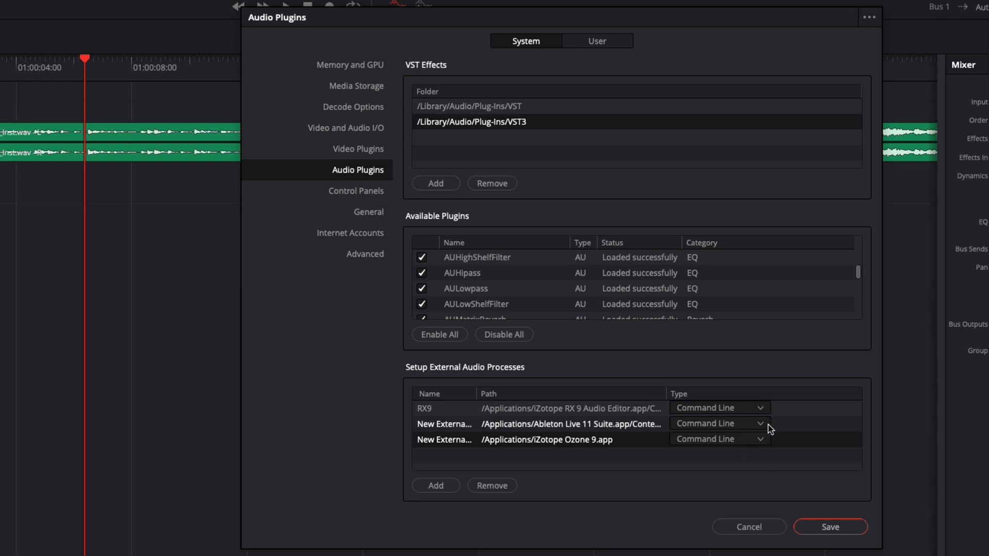
Step: Save the preferences, accept the restart notice, and process the timeline clip with the Ozone 9 external process
{"action": "left_click", "coordinate": [831, 542]}
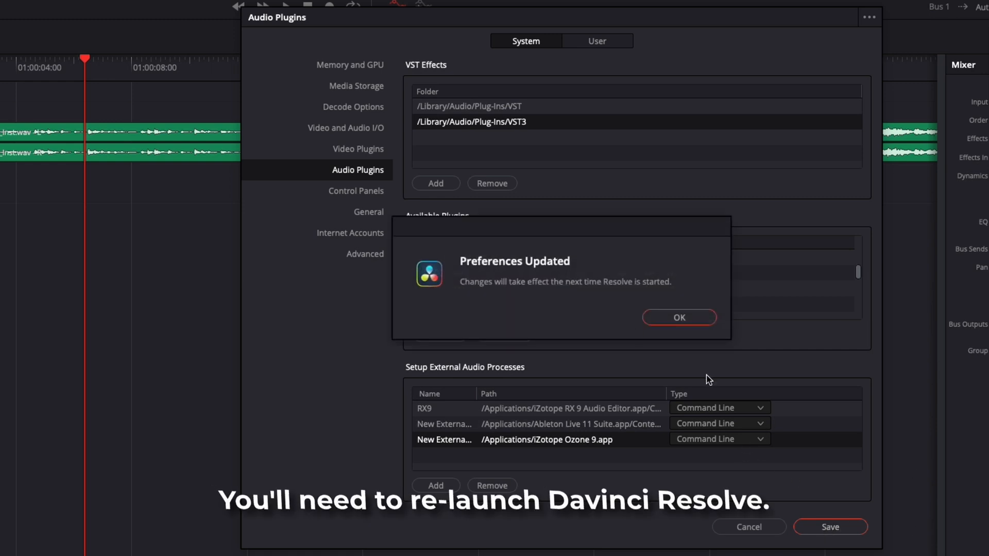
{"action": "left_click", "coordinate": [680, 317]}
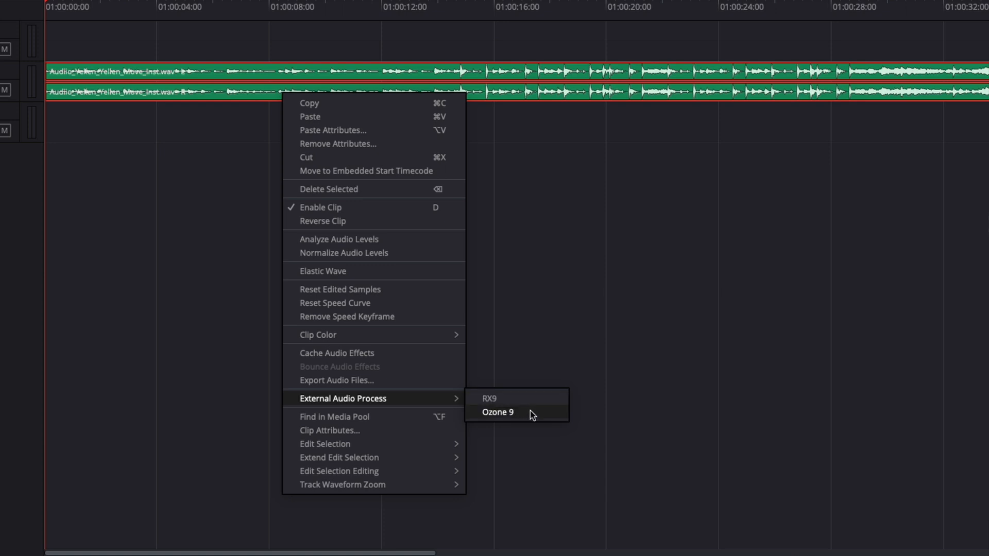
{"action": "left_click", "coordinate": [497, 412]}
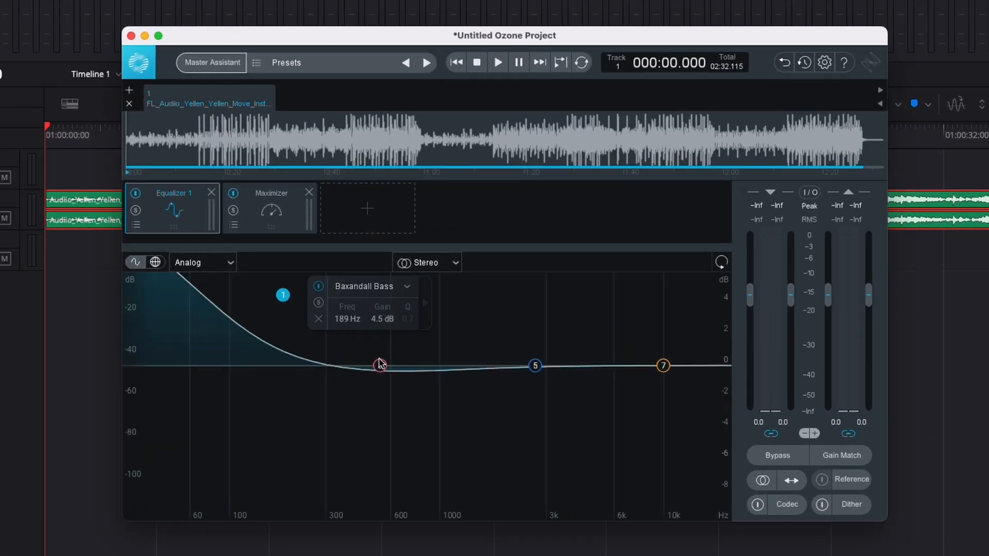
Step: Close the Ozone 9 project without saving, returning to the Resolve timeline
{"action": "left_click", "coordinate": [133, 35]}
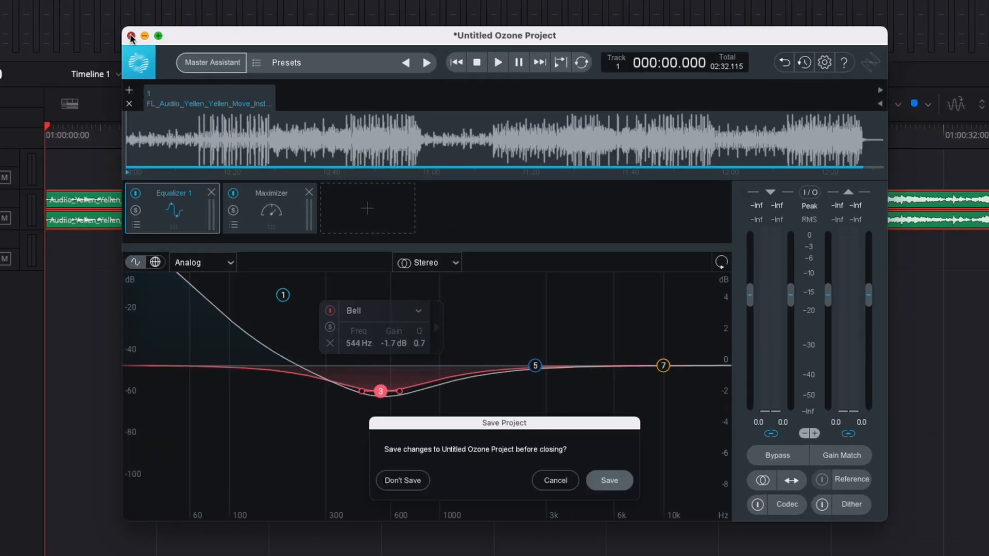
{"action": "left_click", "coordinate": [403, 480]}
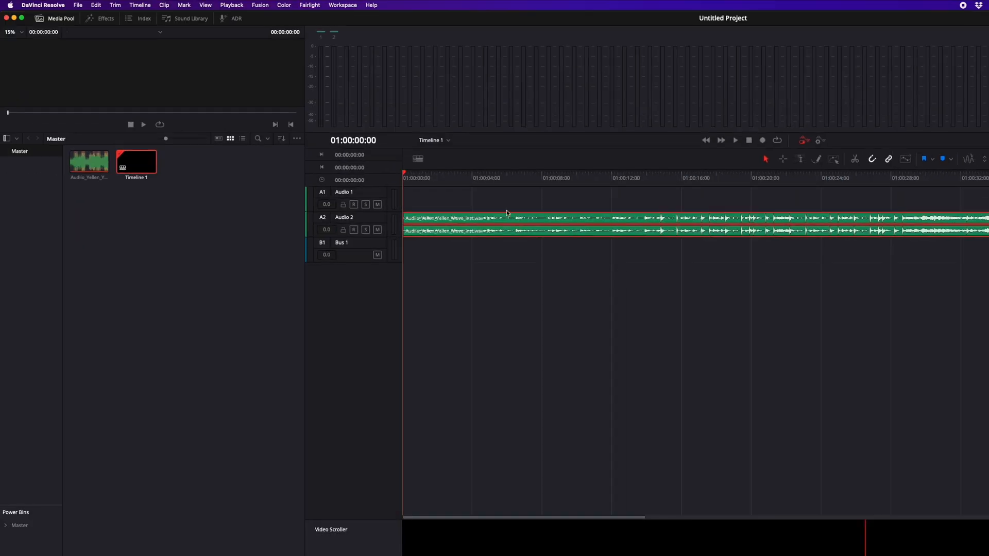